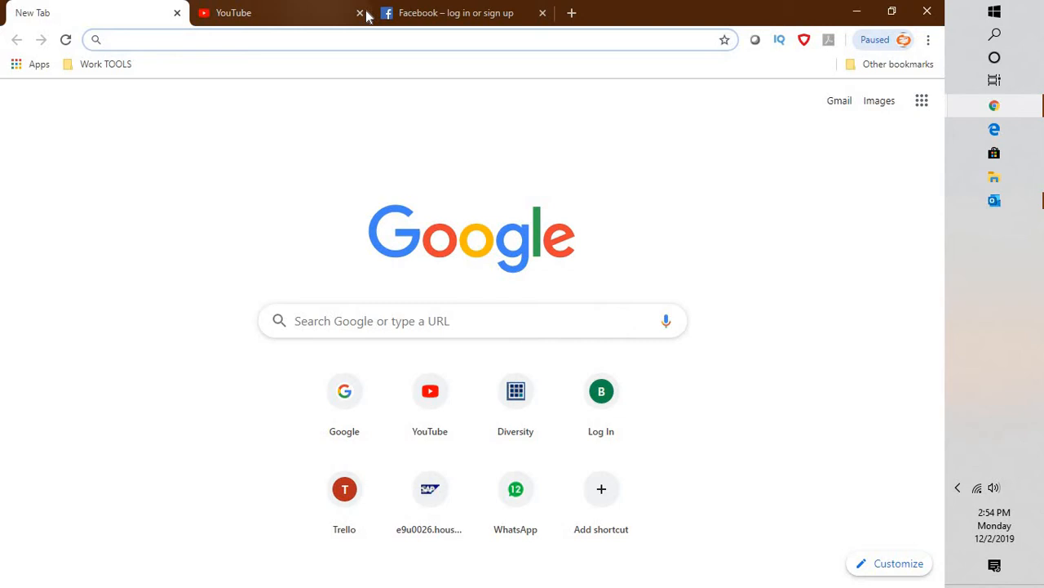
Switch to the Facebook login tab, the third tab in the strip
click(454, 12)
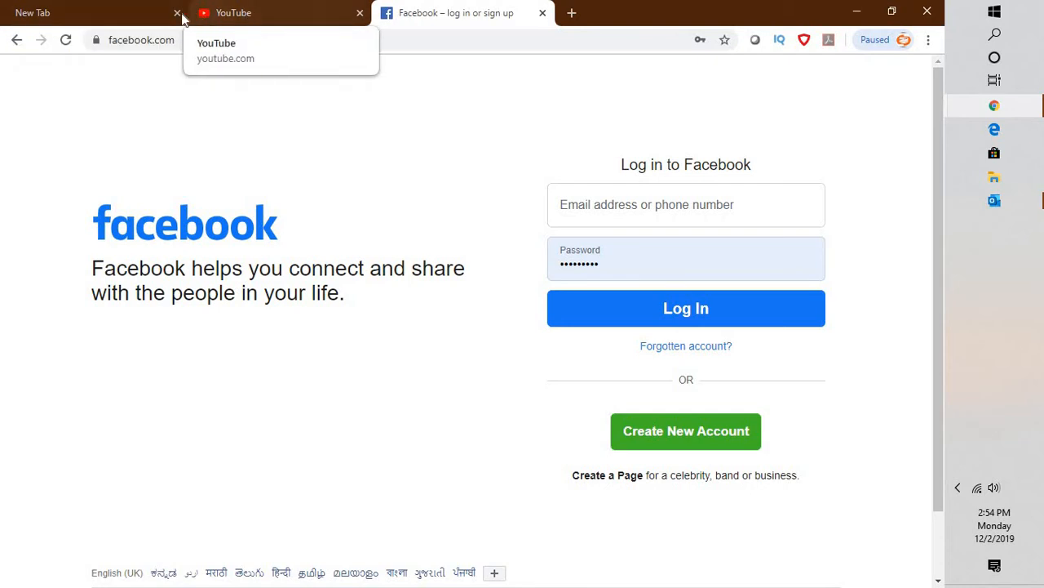
mouse_move(455, 12)
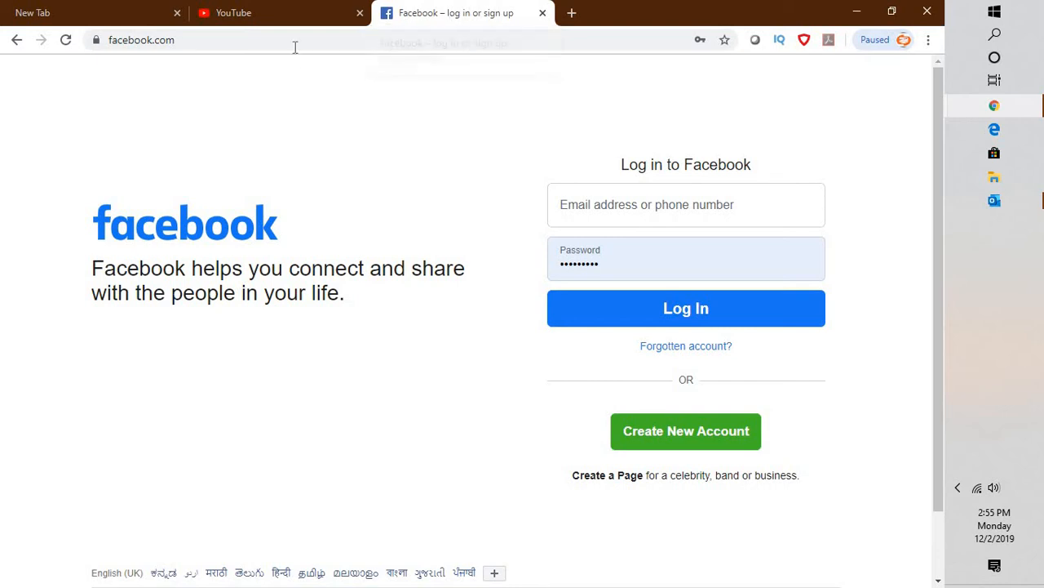
Replace the Facebook address in the omnibox with 'chrome' toward chrome://flags
click(141, 39)
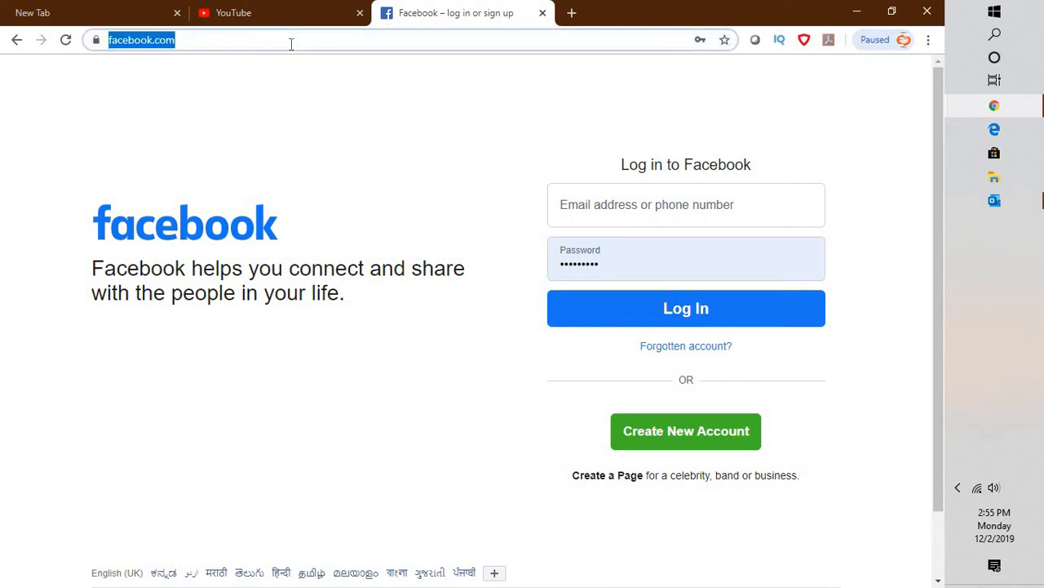
text(chrom)
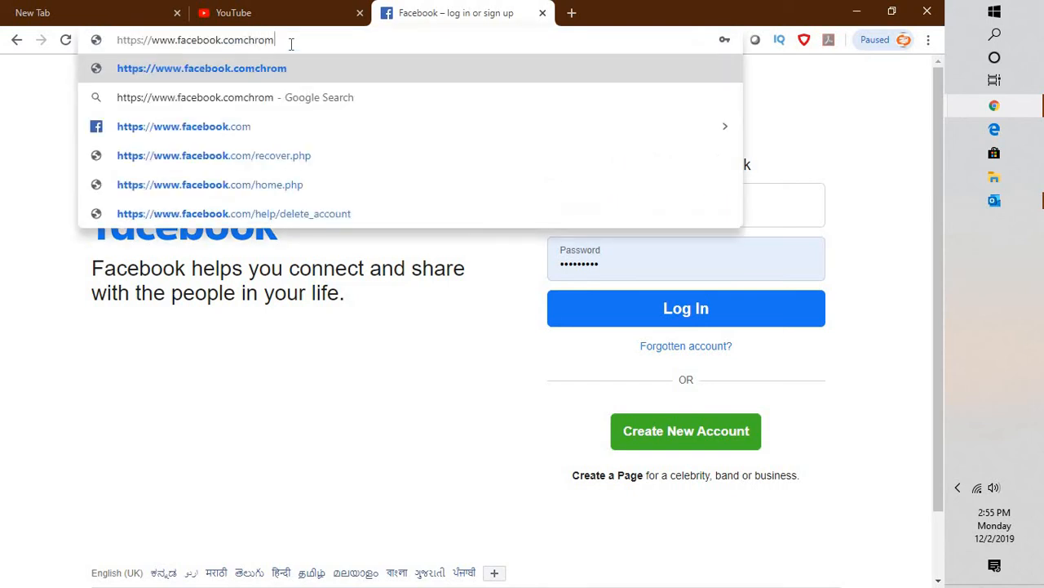
text(chrome://flags)
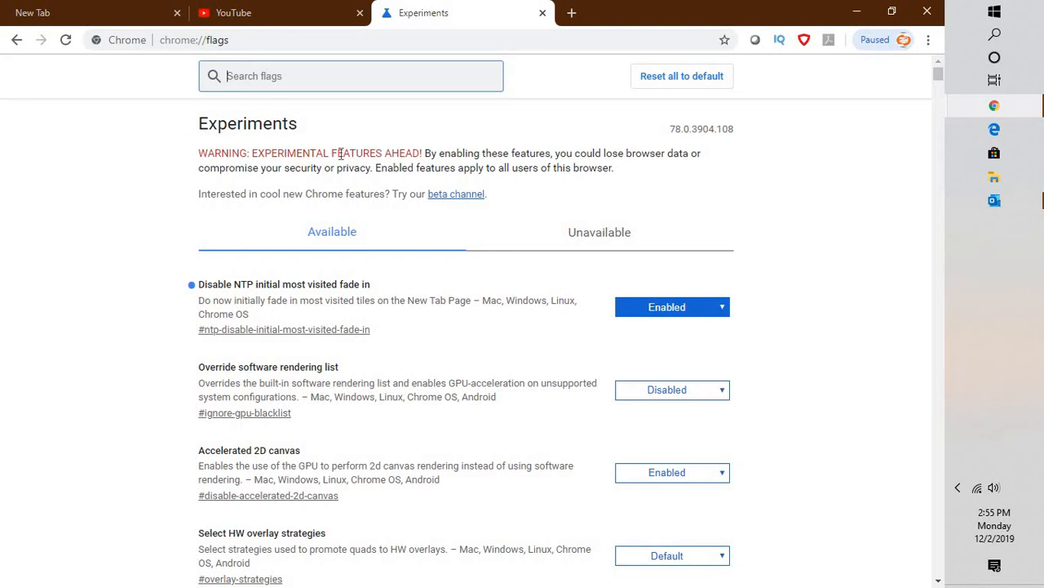
mouse_move(408, 184)
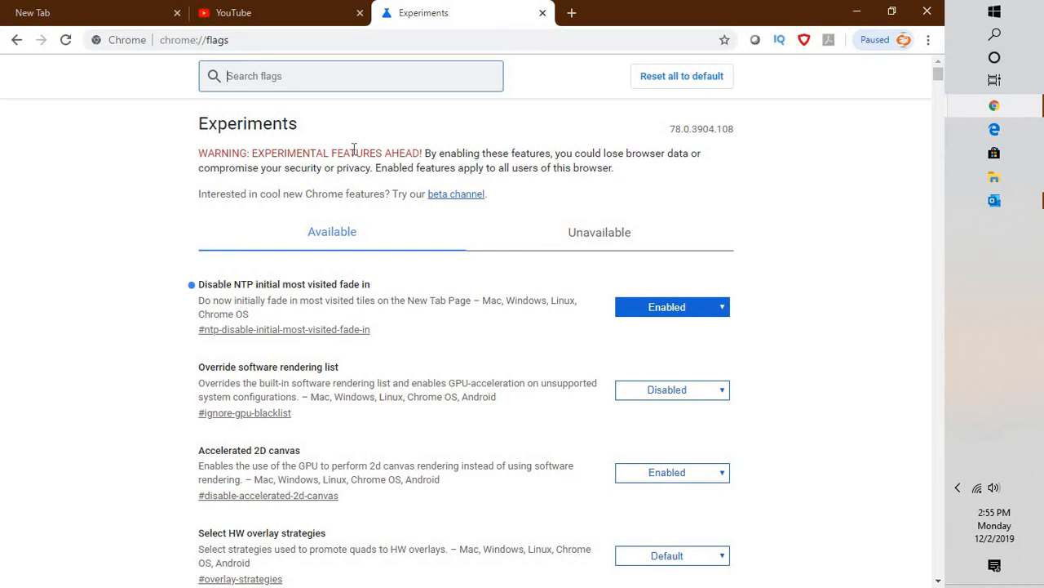
mouse_move(354, 100)
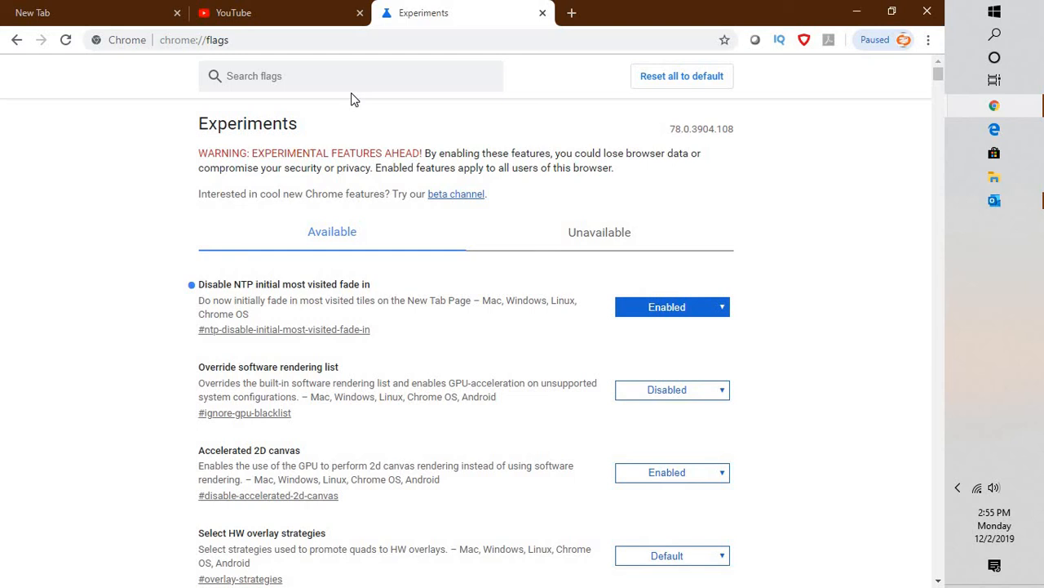
Focus the Search flags box on the Experiments page
click(350, 76)
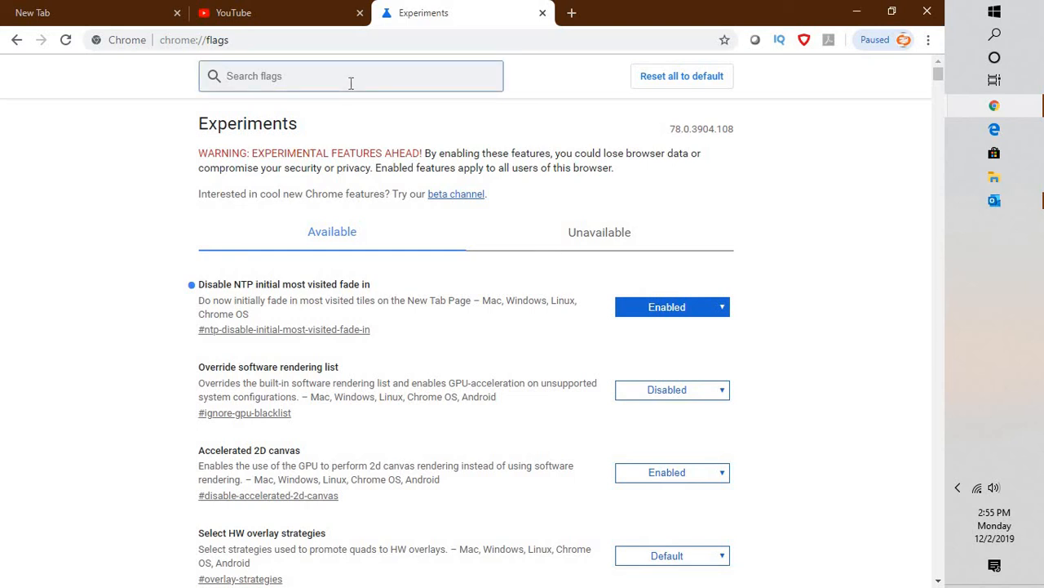
Search flags for 'hover' and set Tab Hover Cards to Disabled
text(hover cards)
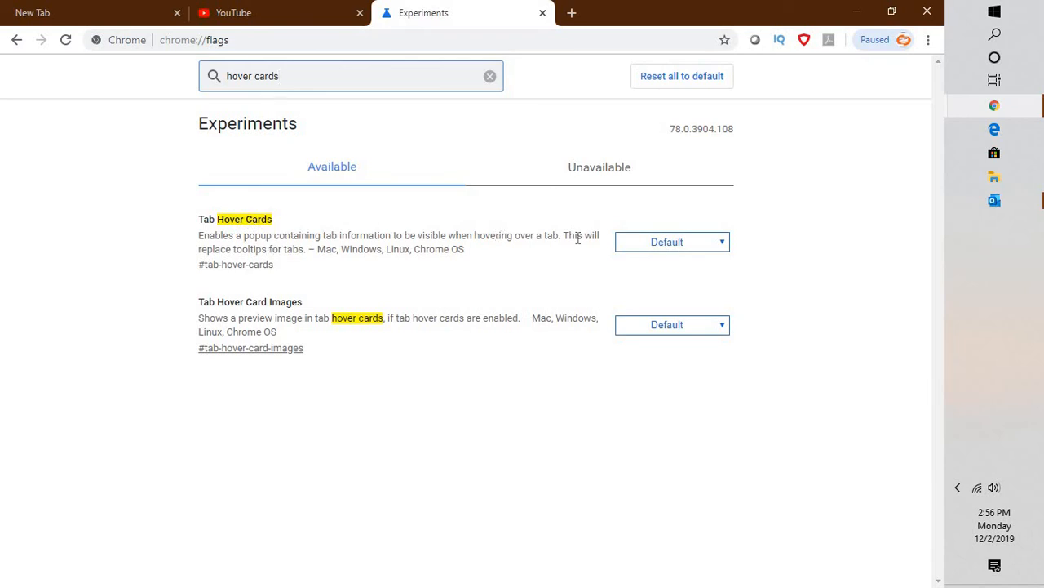
mouse_move(670, 241)
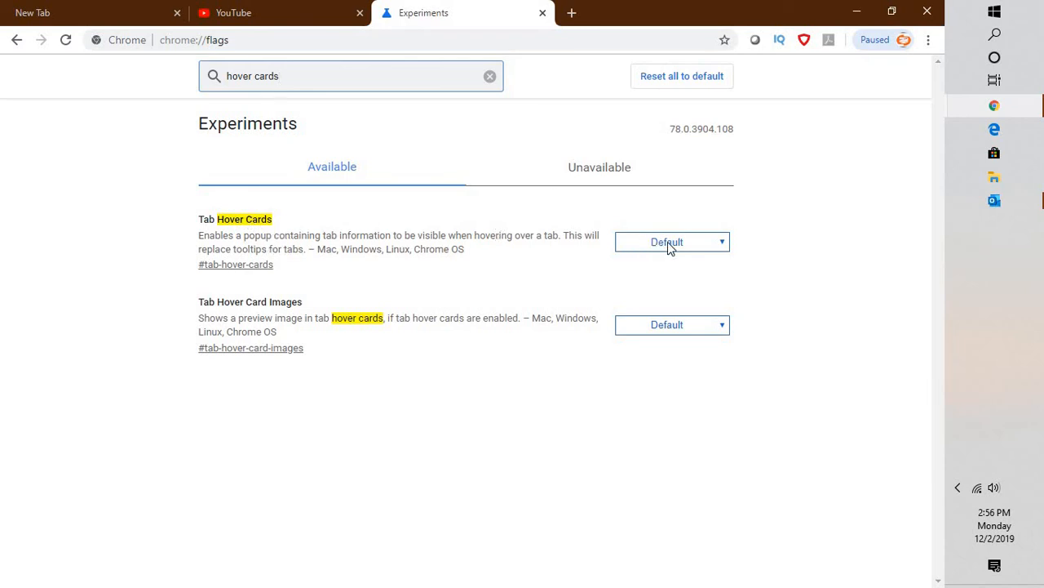
click(671, 241)
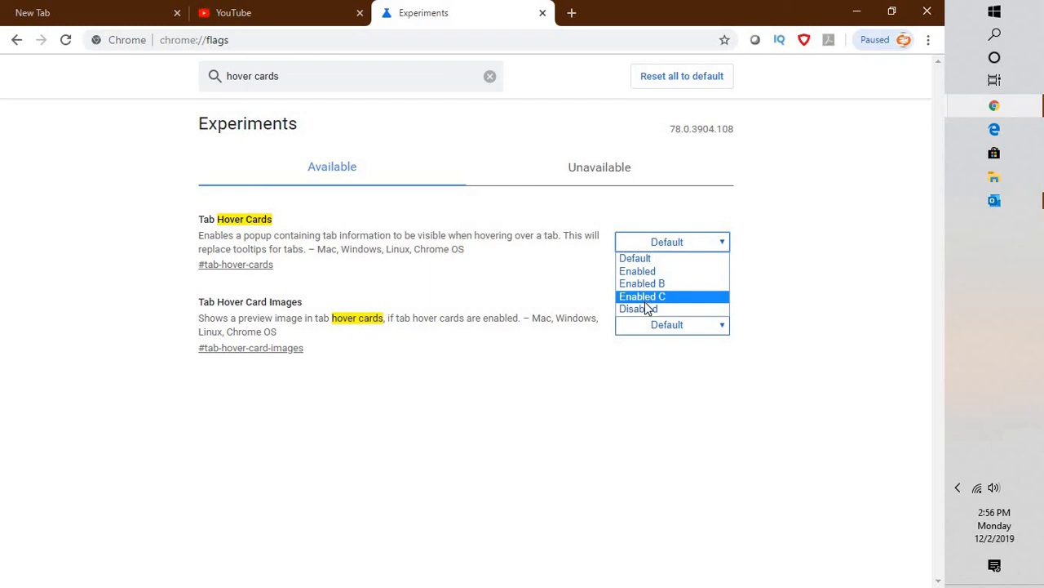
click(638, 308)
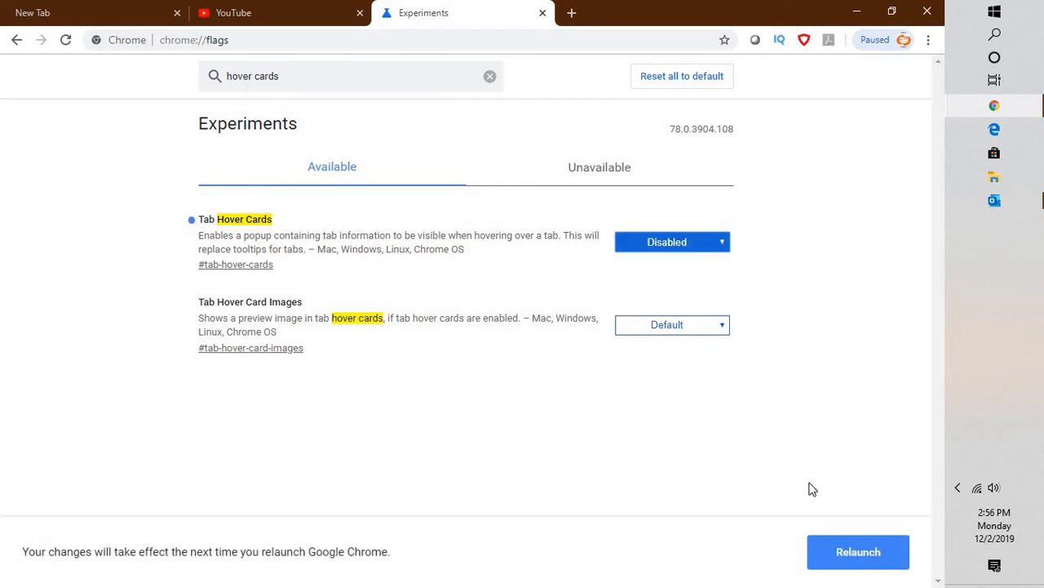